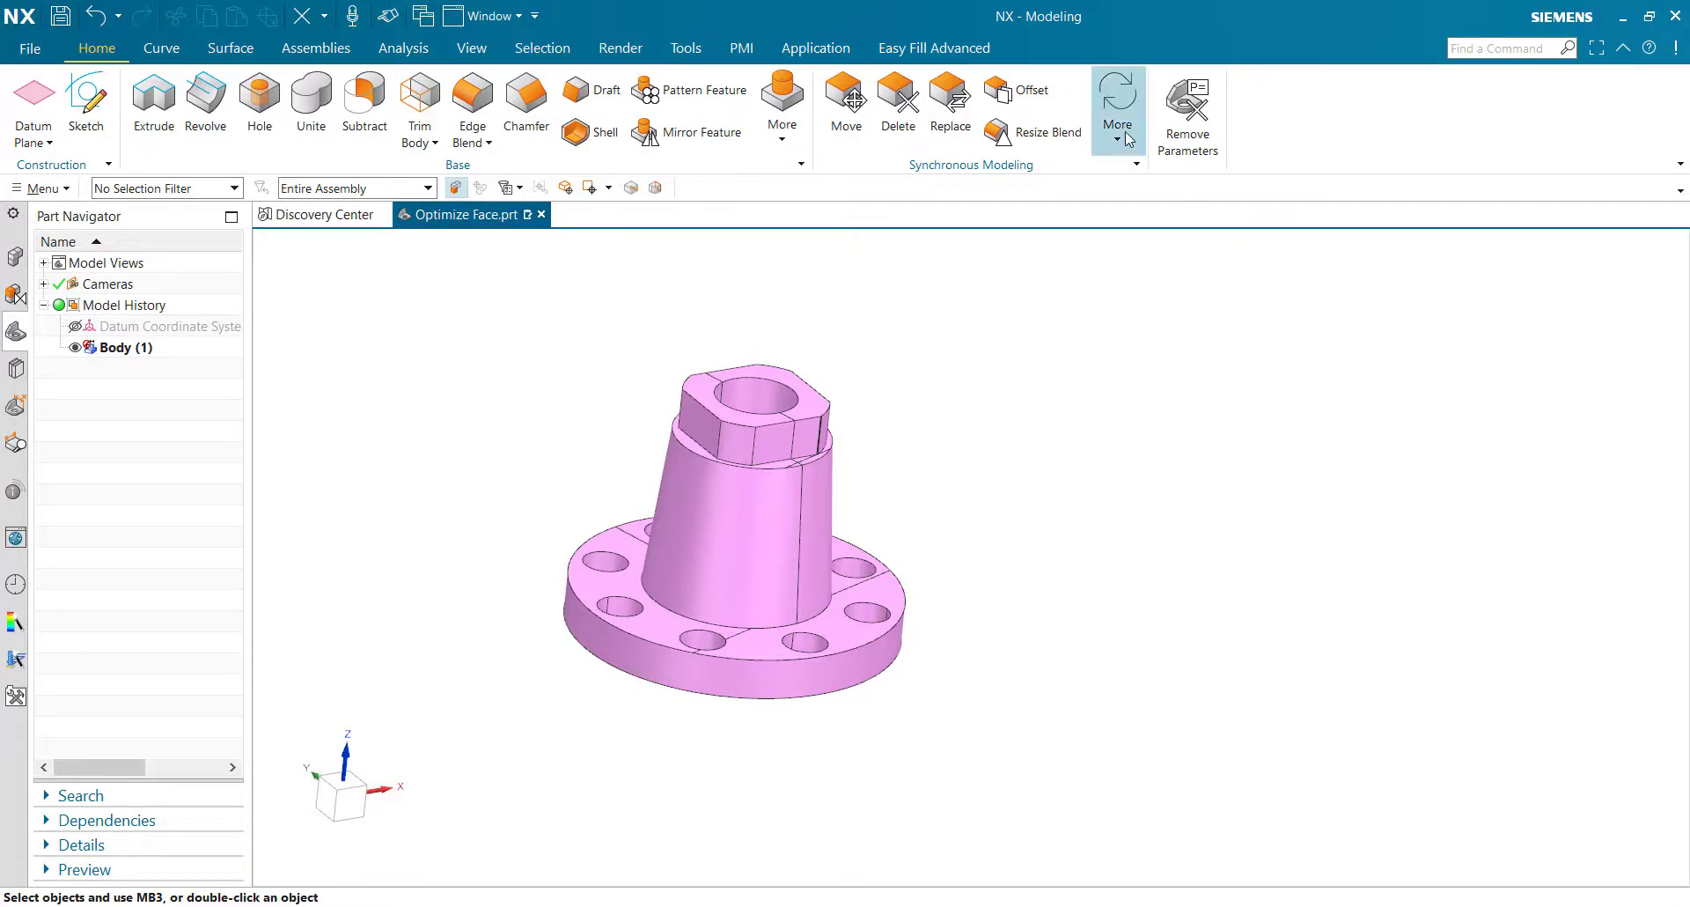
# Orbit the flange to inspect its split faces and underside.
pyautogui.click(1118, 127)
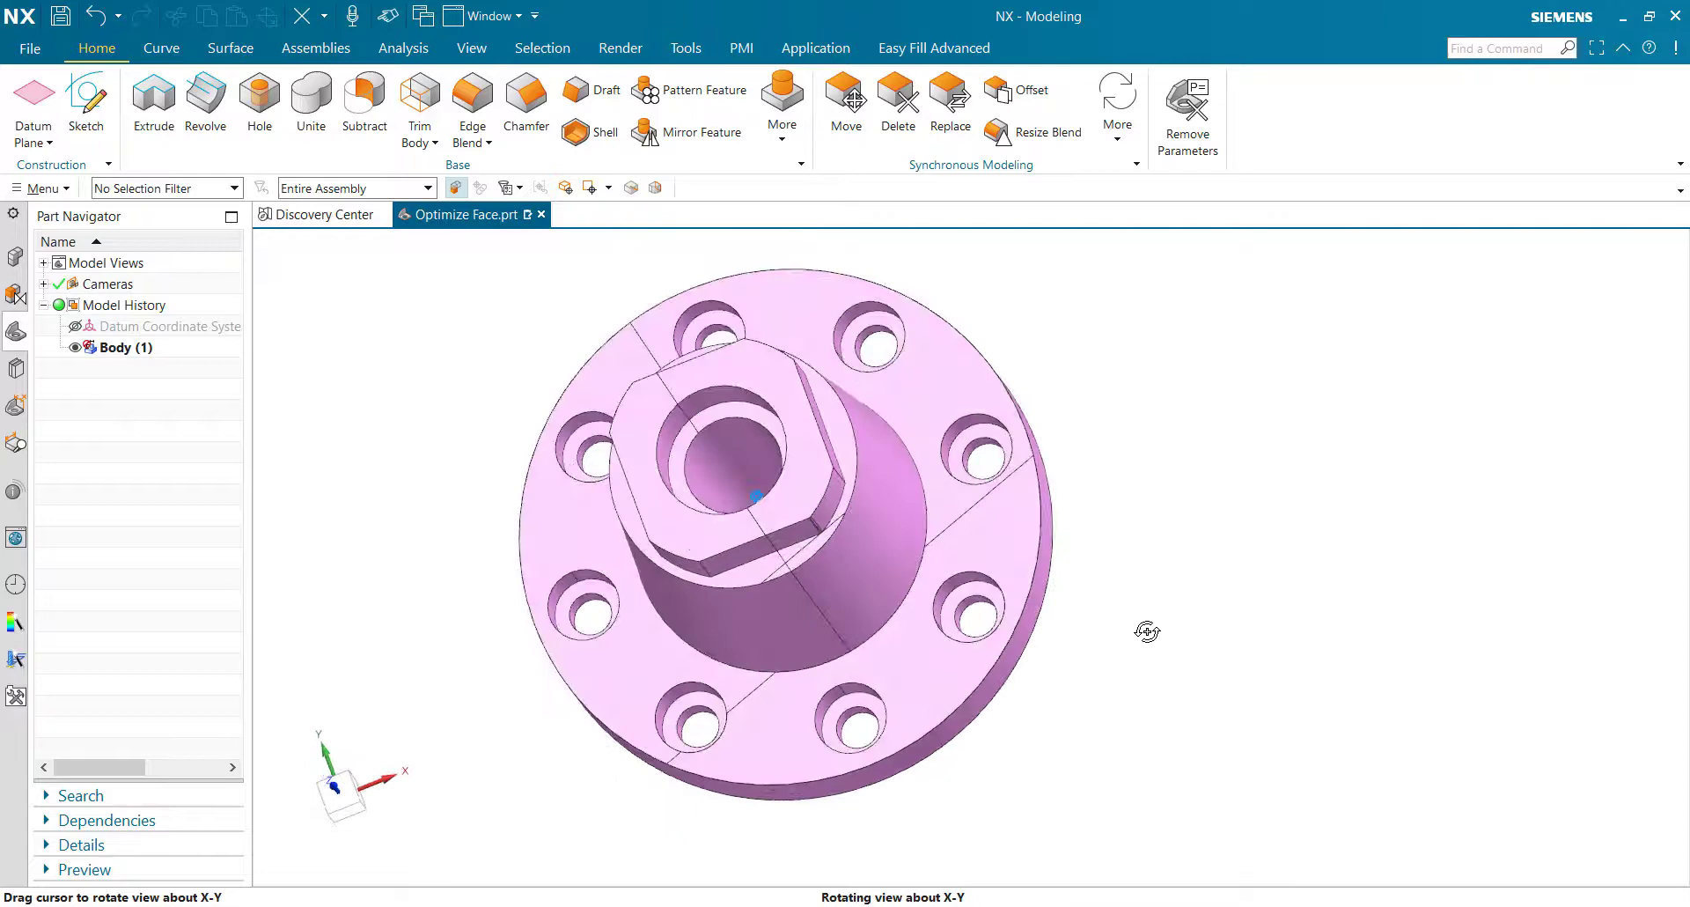
pyautogui.moveTo(754, 495); pyautogui.dragTo(1164, 590)
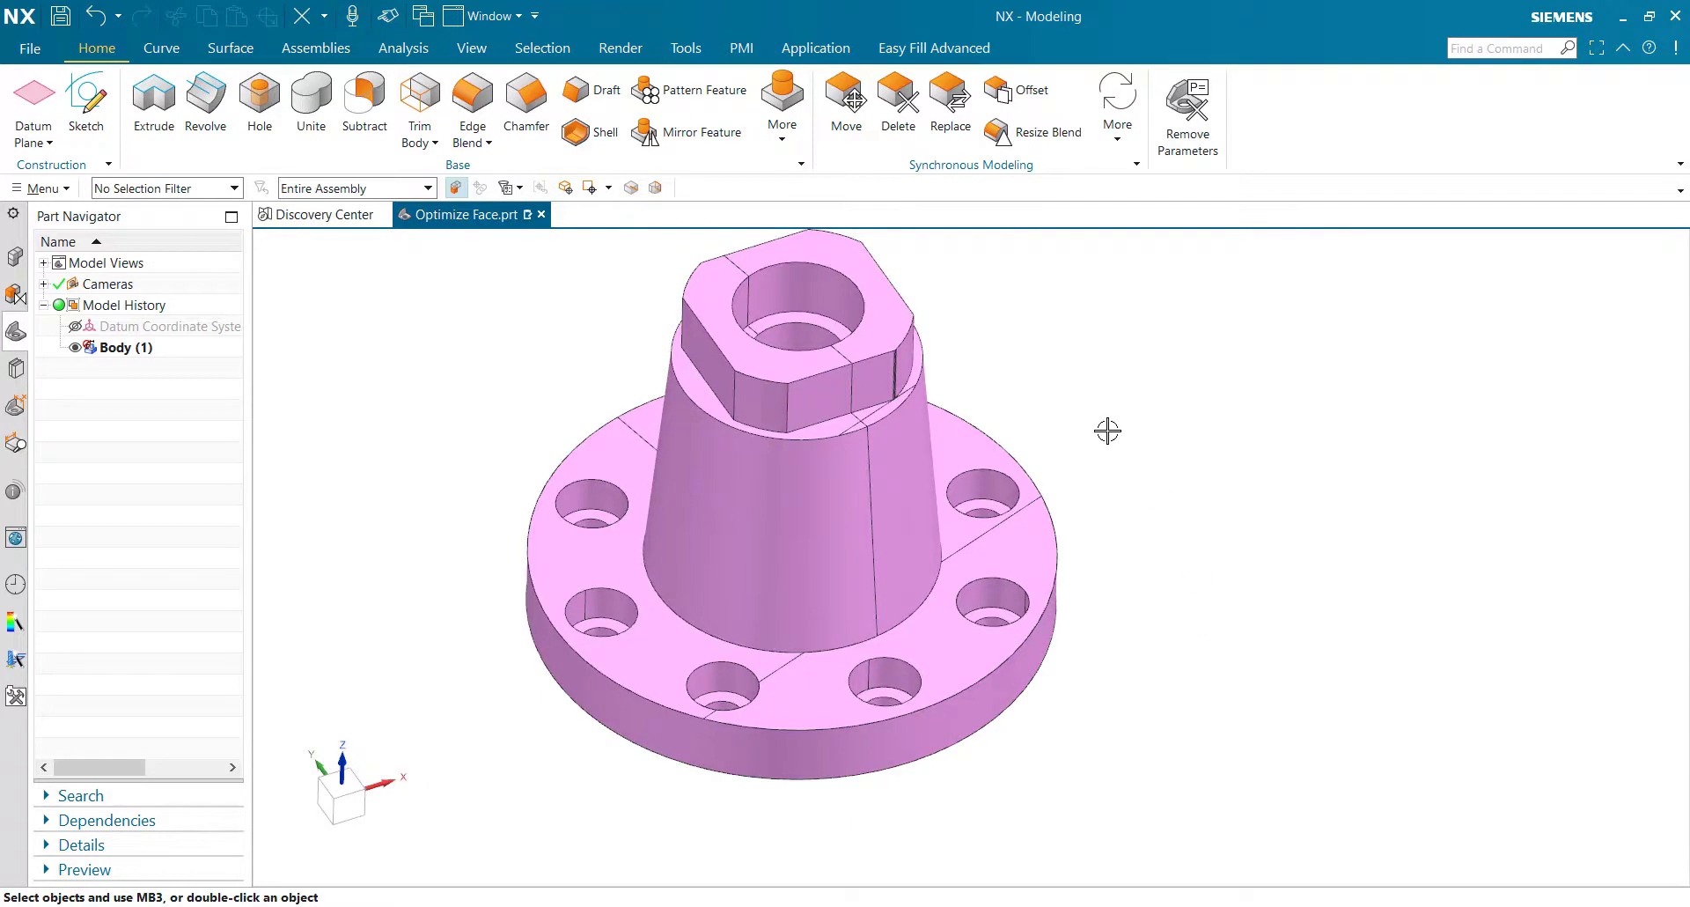
pyautogui.moveTo(1107, 430); pyautogui.dragTo(1225, 638)
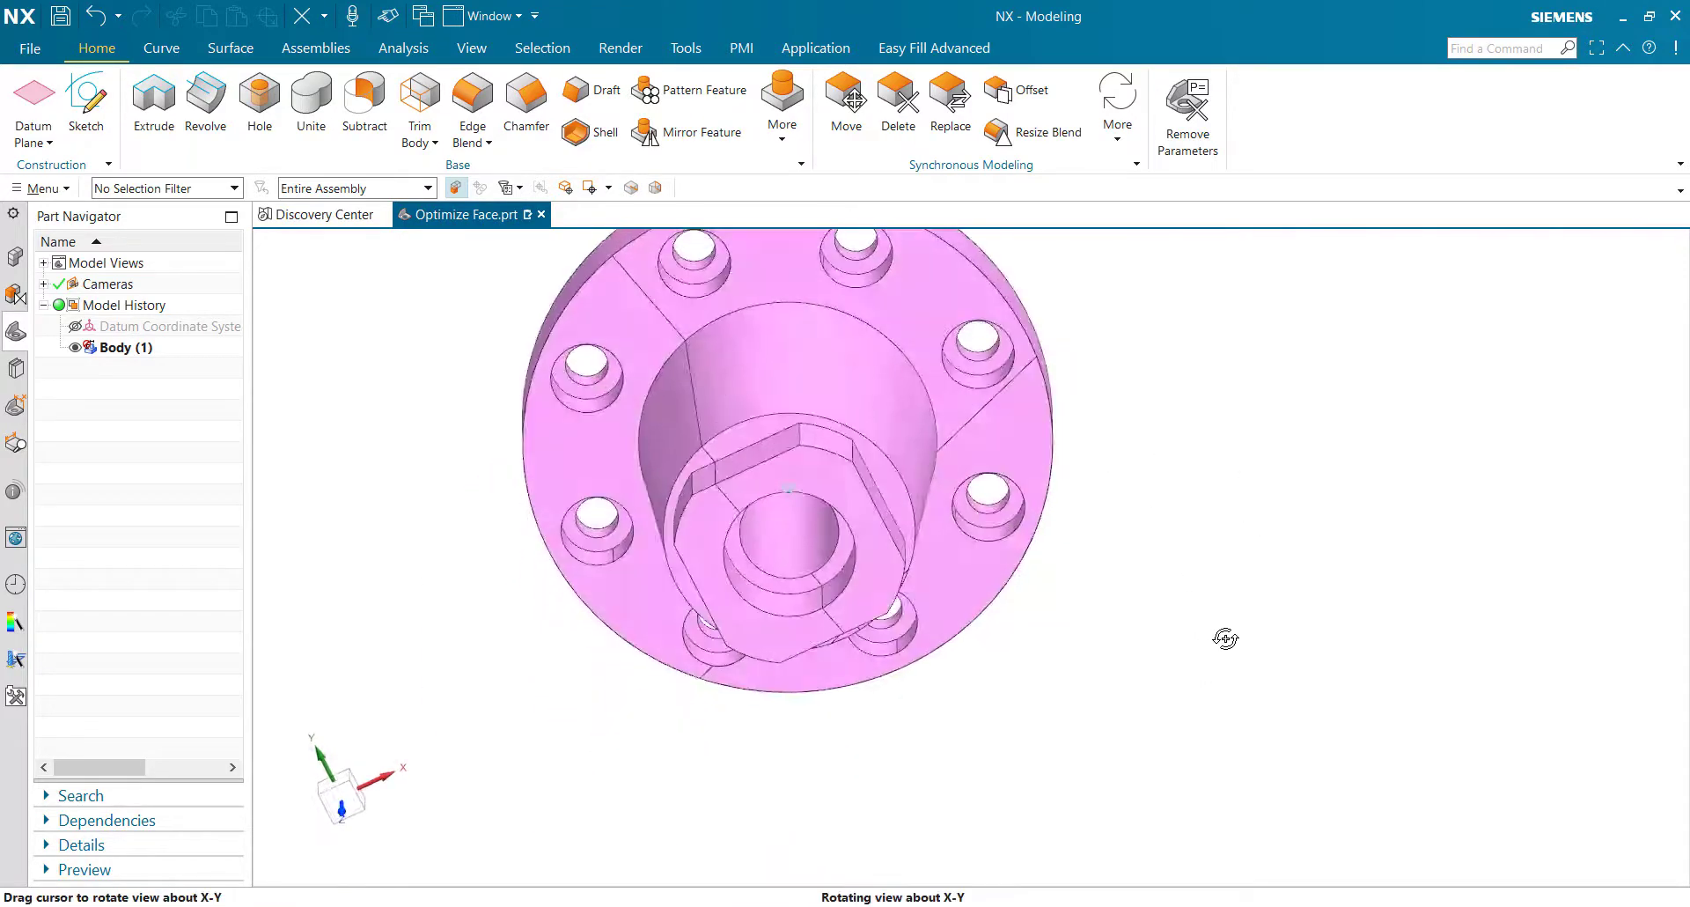
pyautogui.moveTo(1225, 637); pyautogui.dragTo(1200, 539)
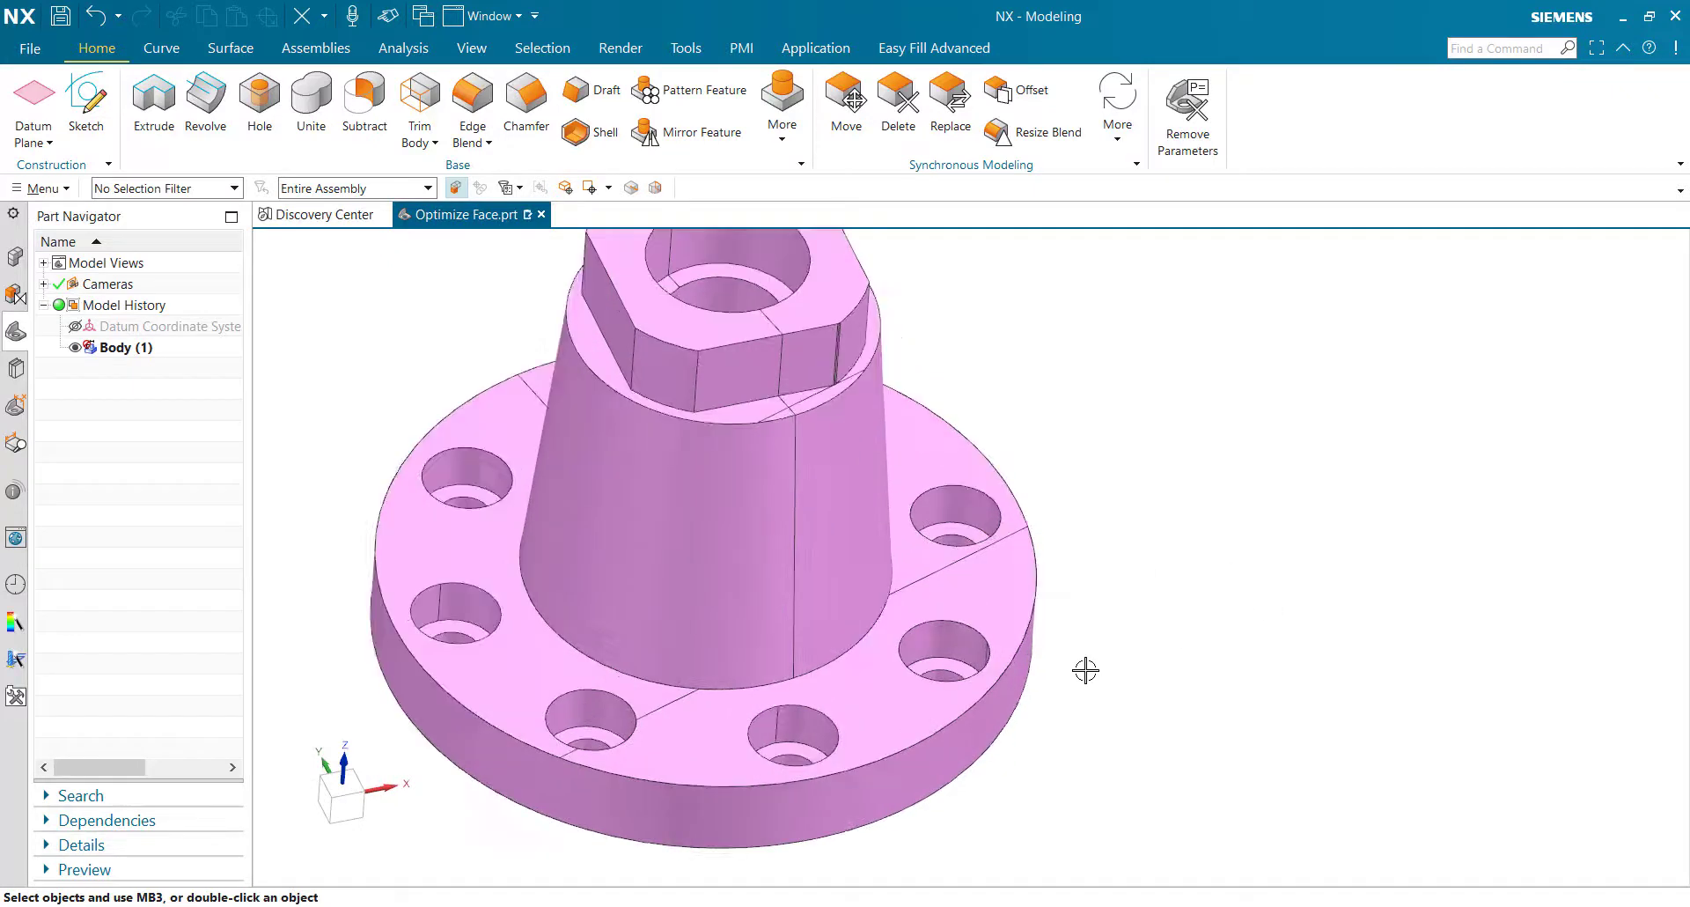
# Check a bolt hole's 11 mm diameter with Radial Dimension, cancel, and open Optimize Face.
pyautogui.click(1117, 97)
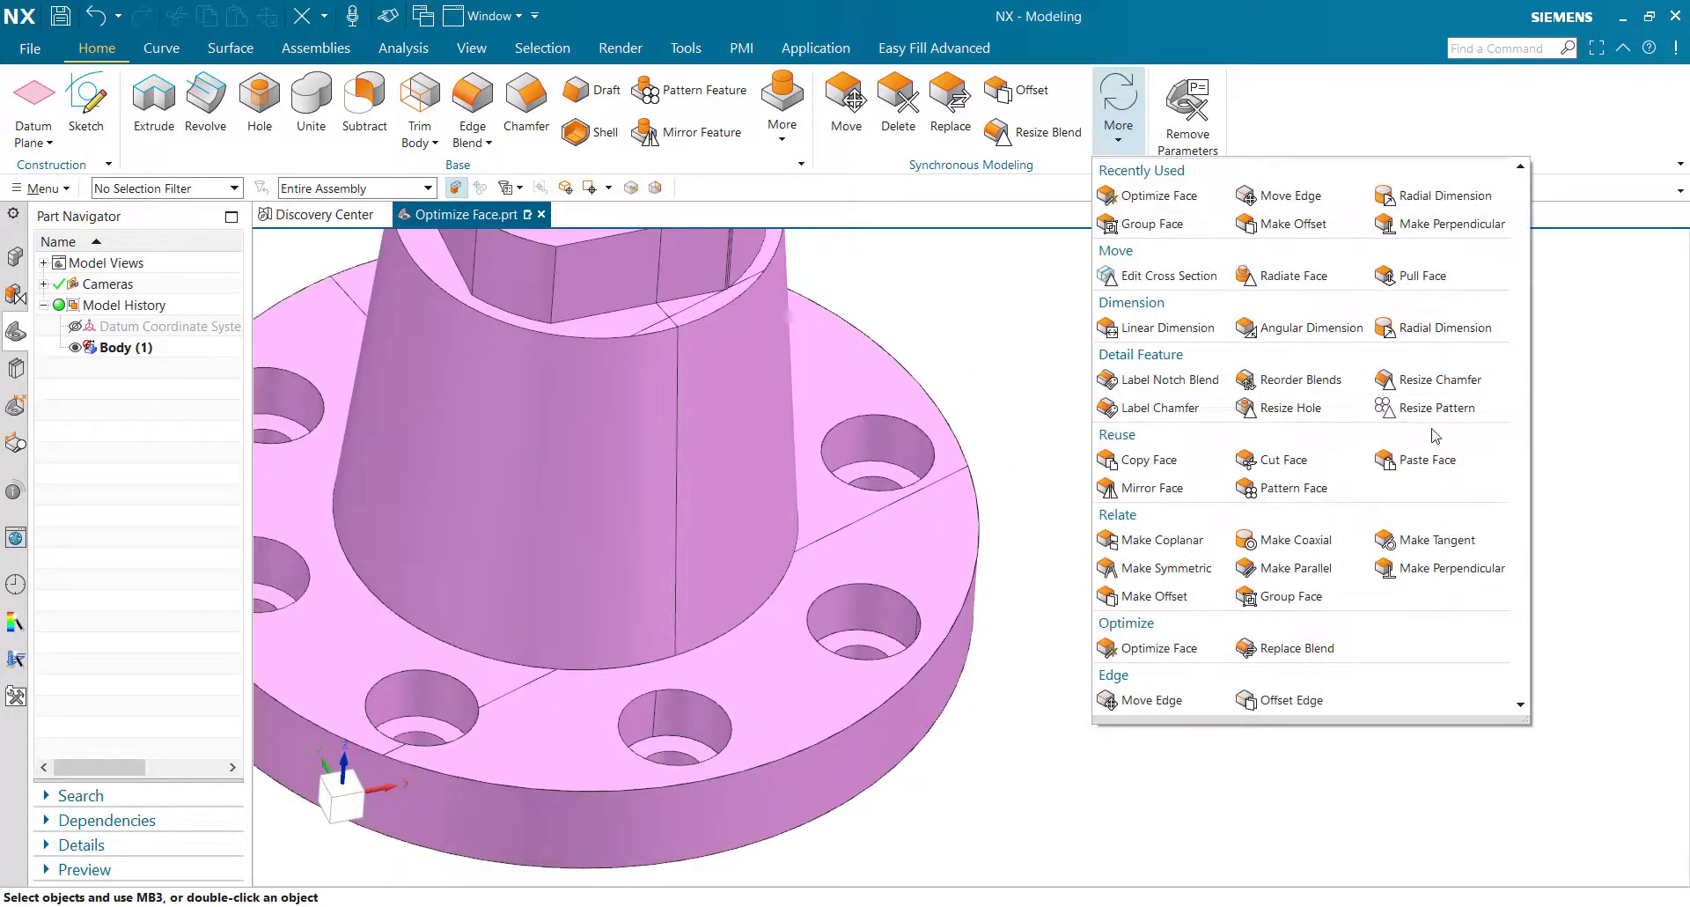
pyautogui.click(1433, 195)
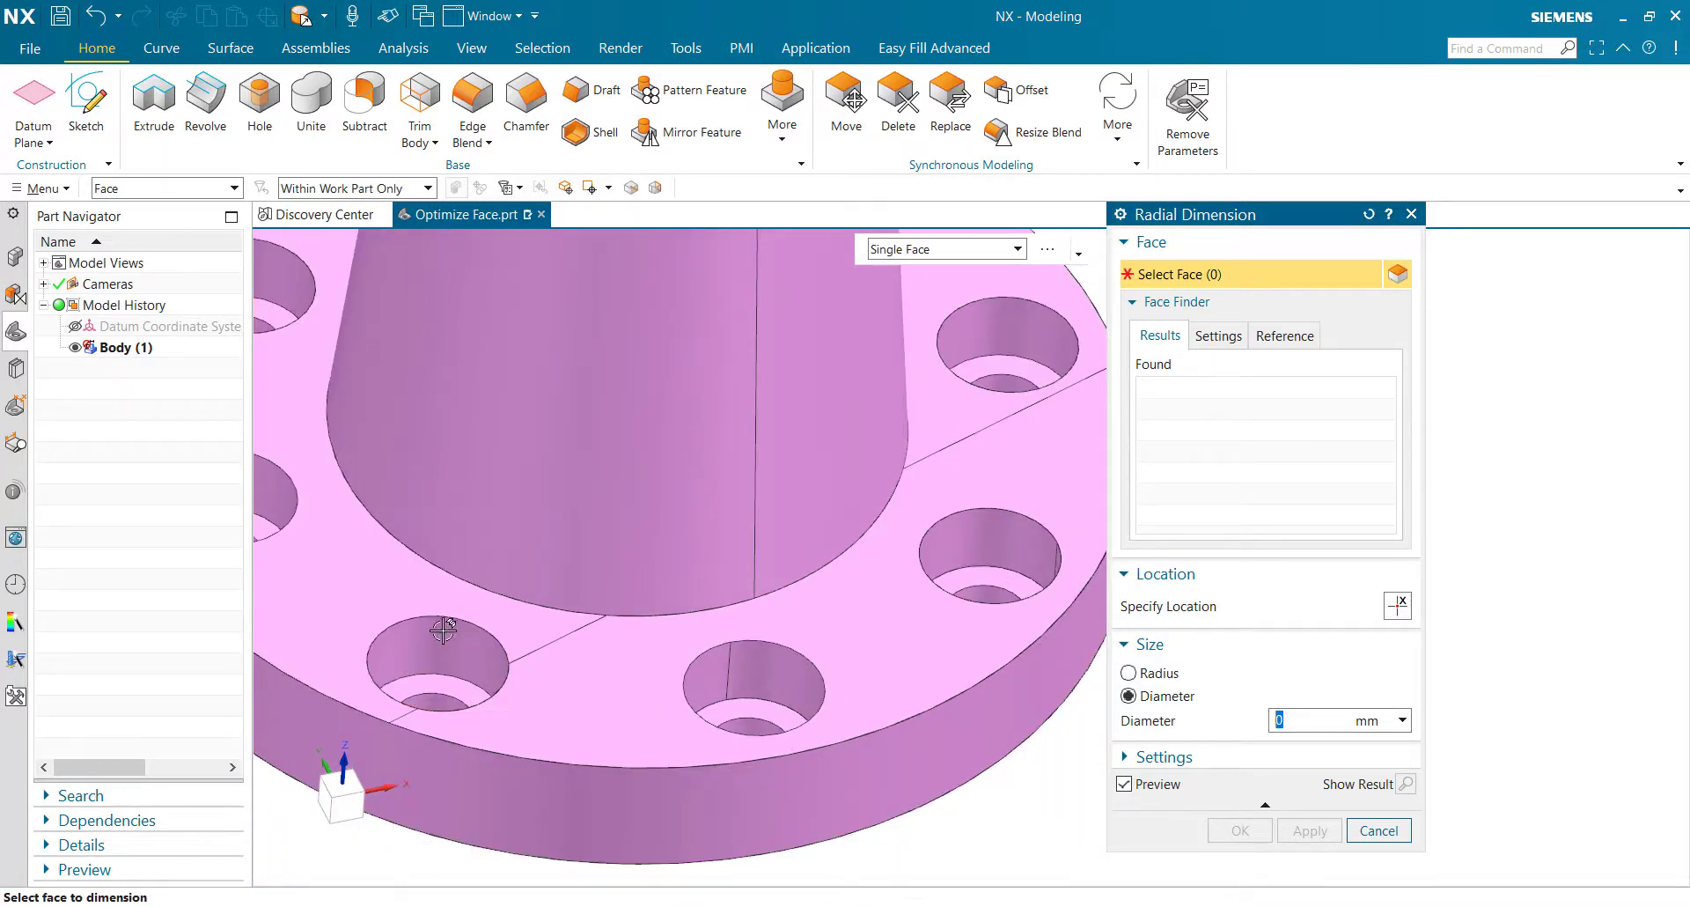
pyautogui.click(442, 630)
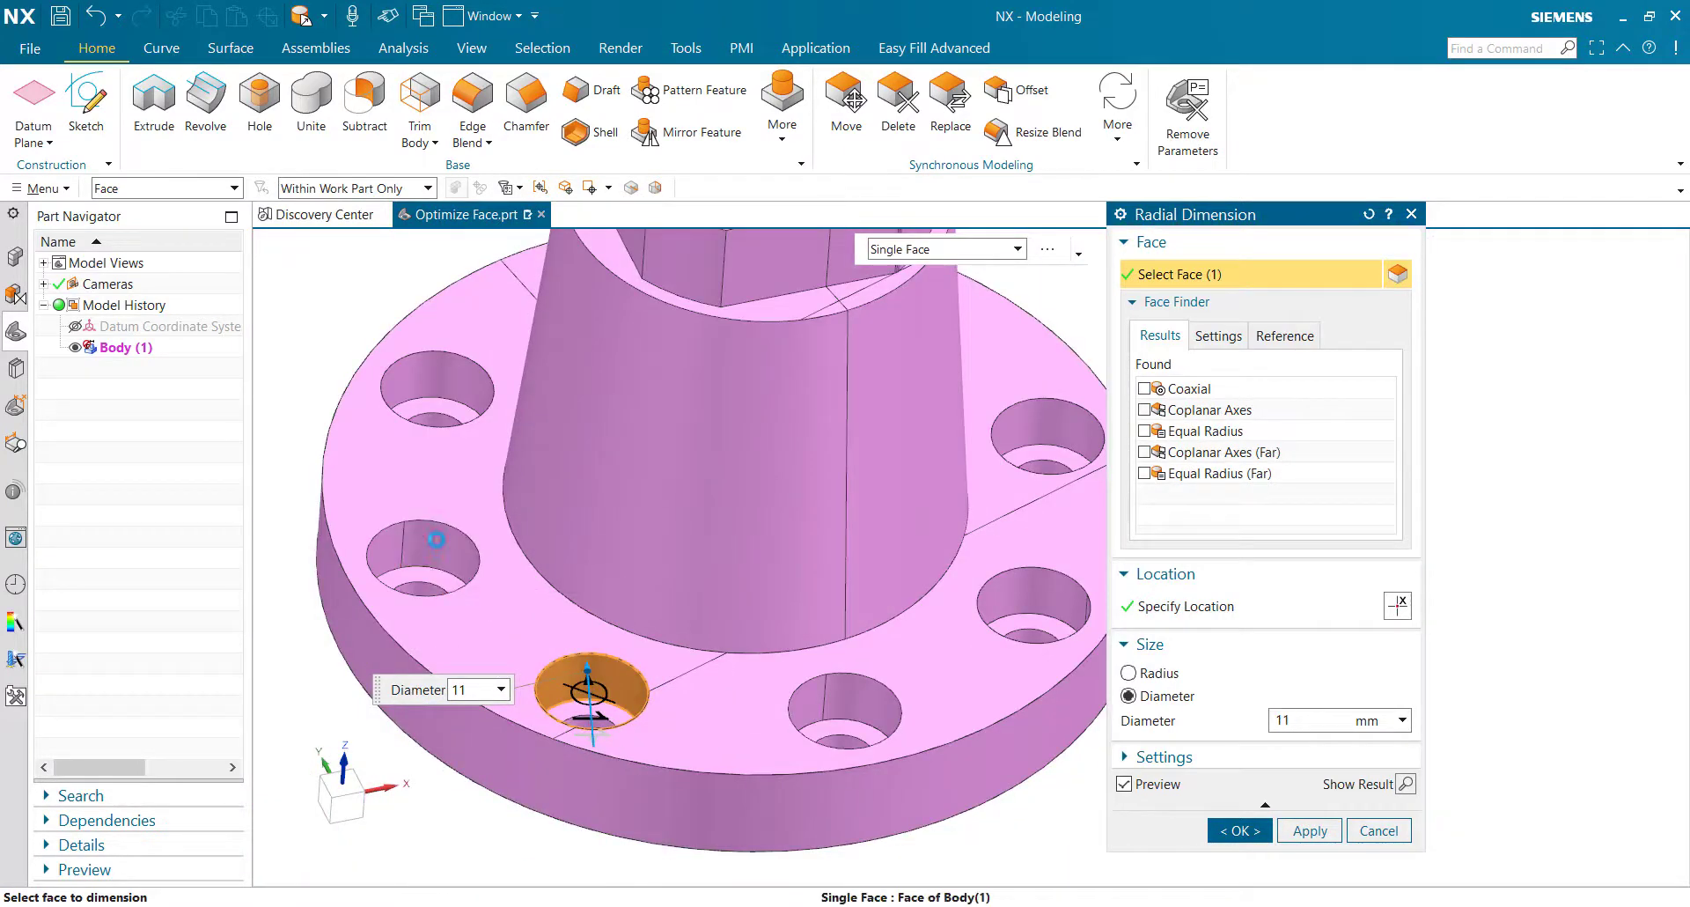
pyautogui.click(436, 550)
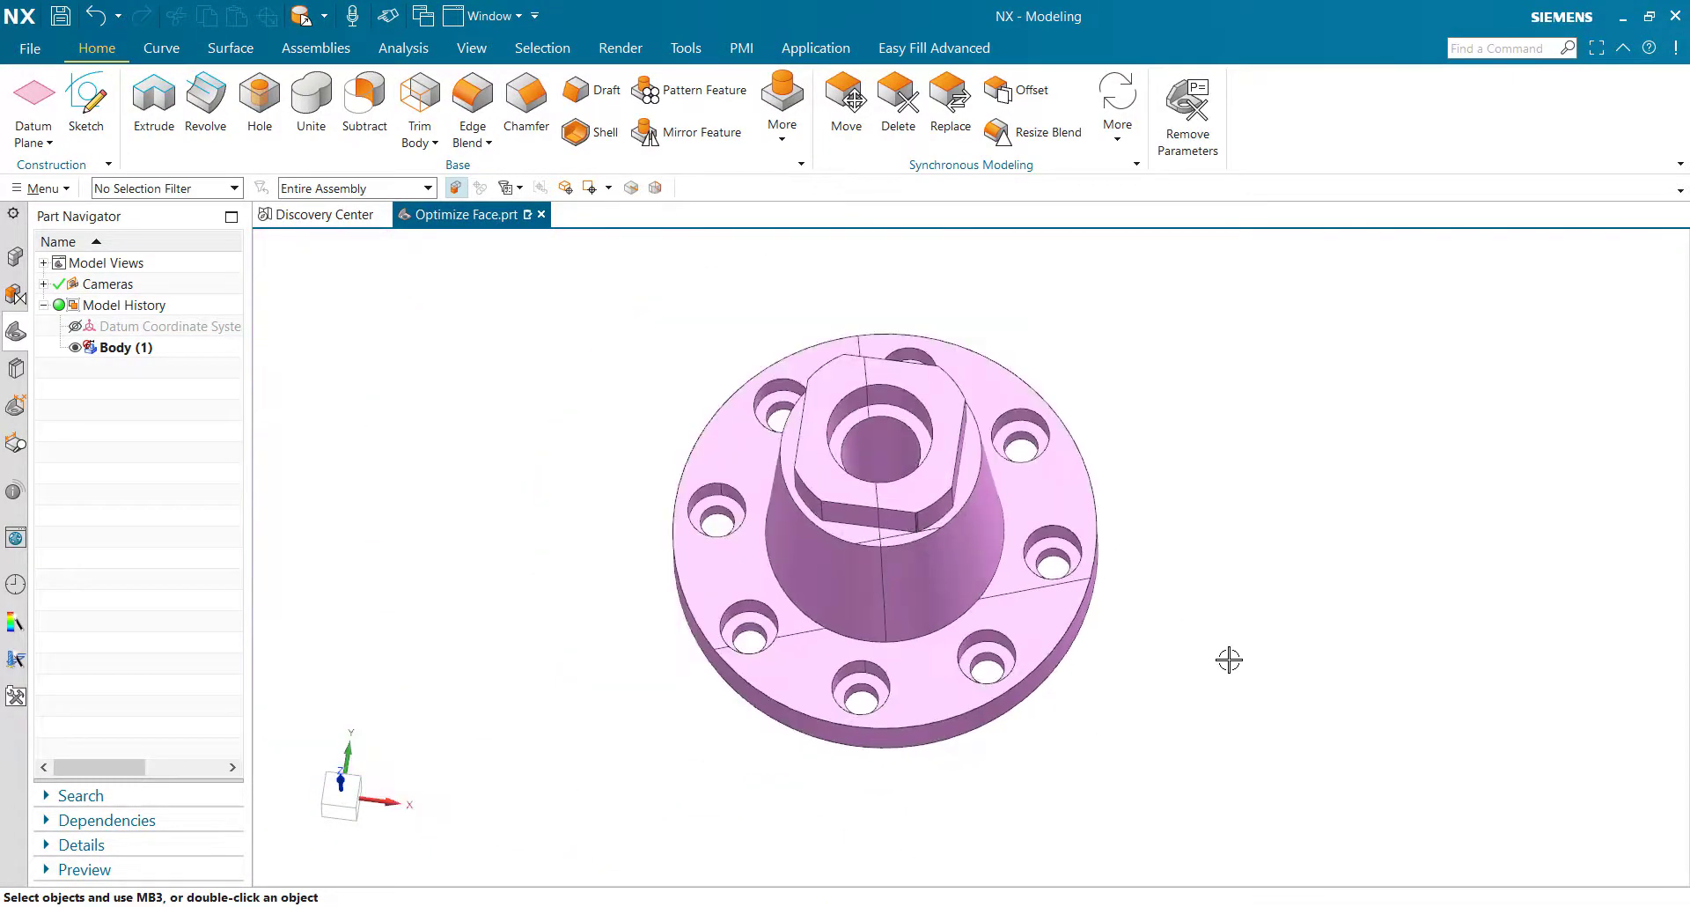
pyautogui.click(1118, 114)
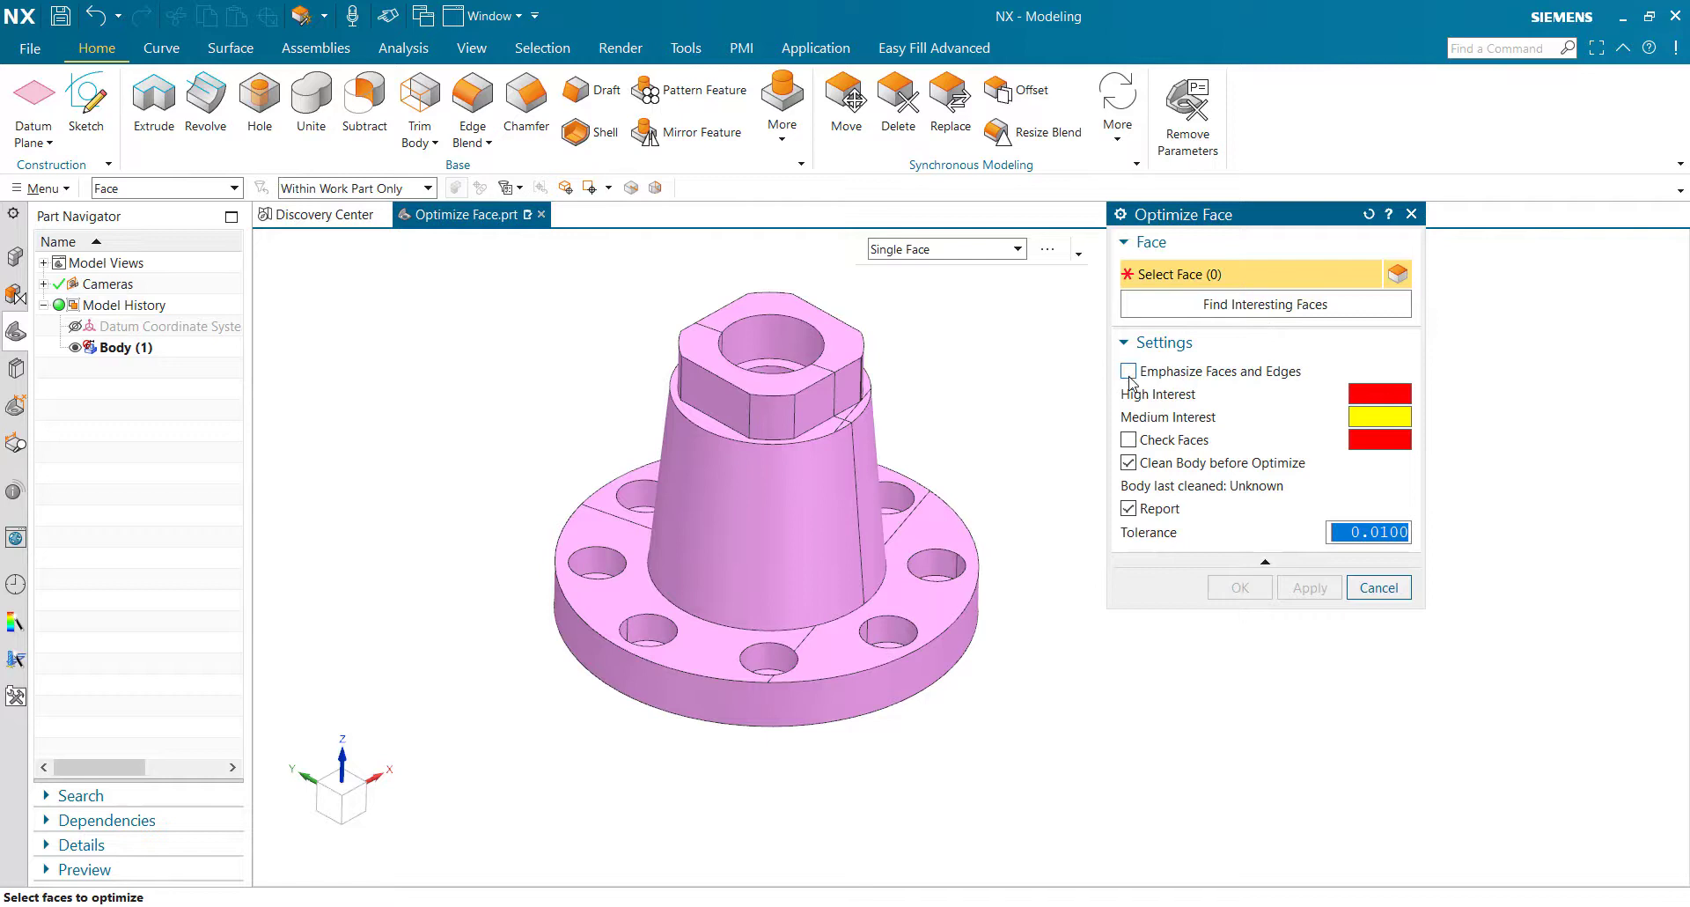
# With Emphasize Faces and Edges on, select all 60 flange faces and optimize them.
pyautogui.click(1128, 372)
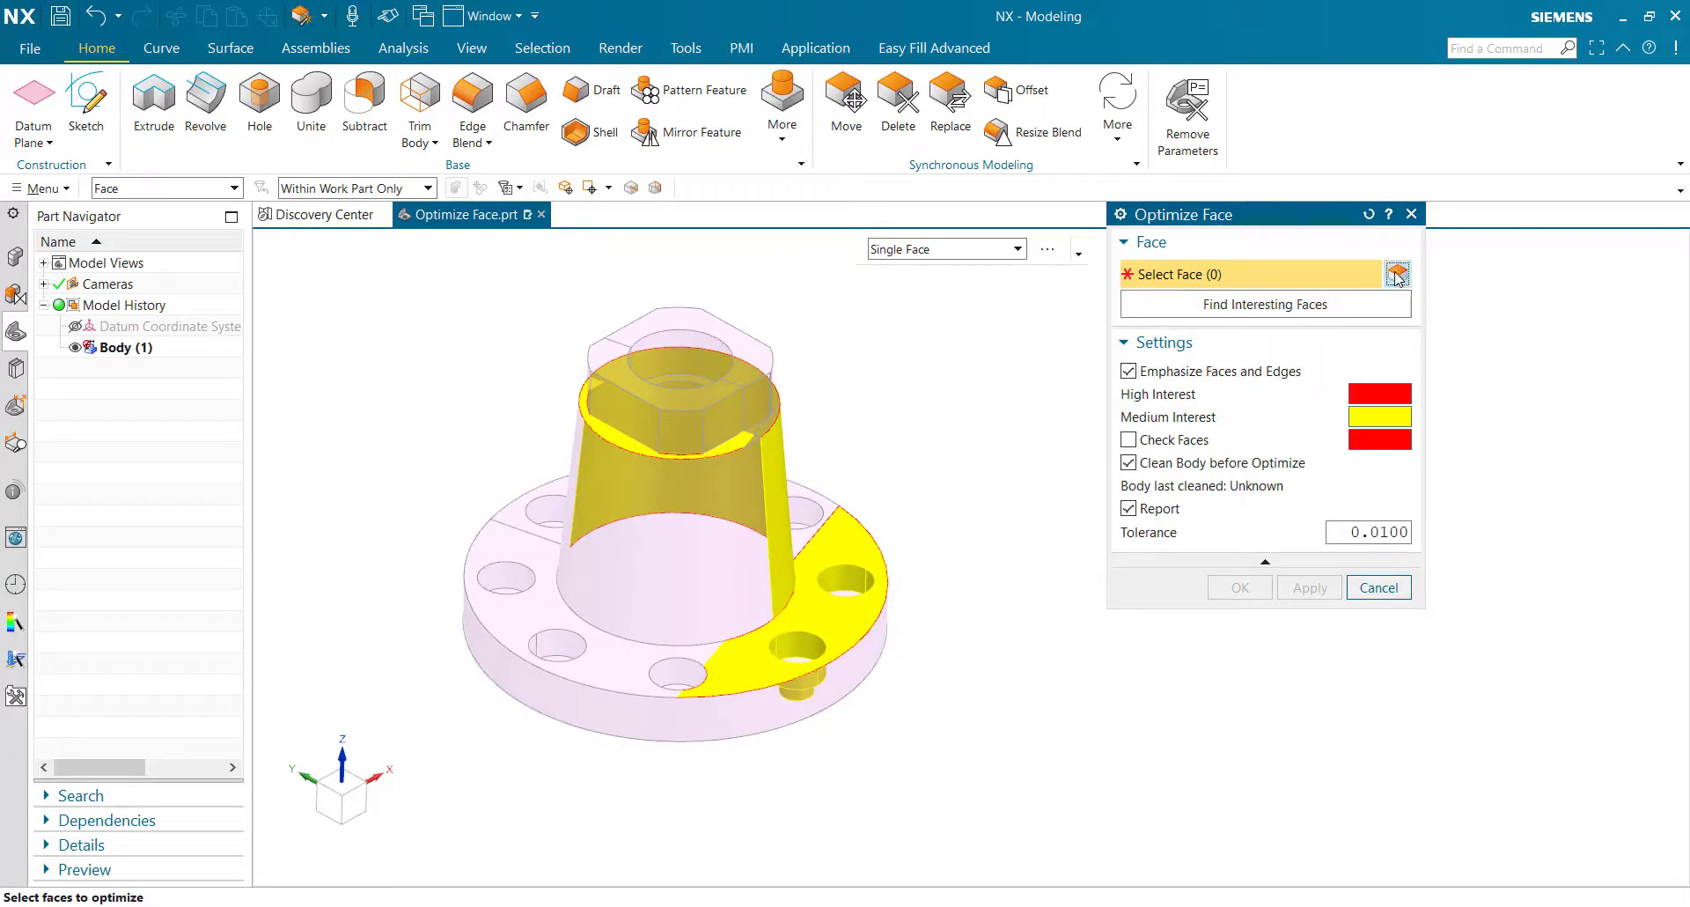
pyautogui.click(1396, 273)
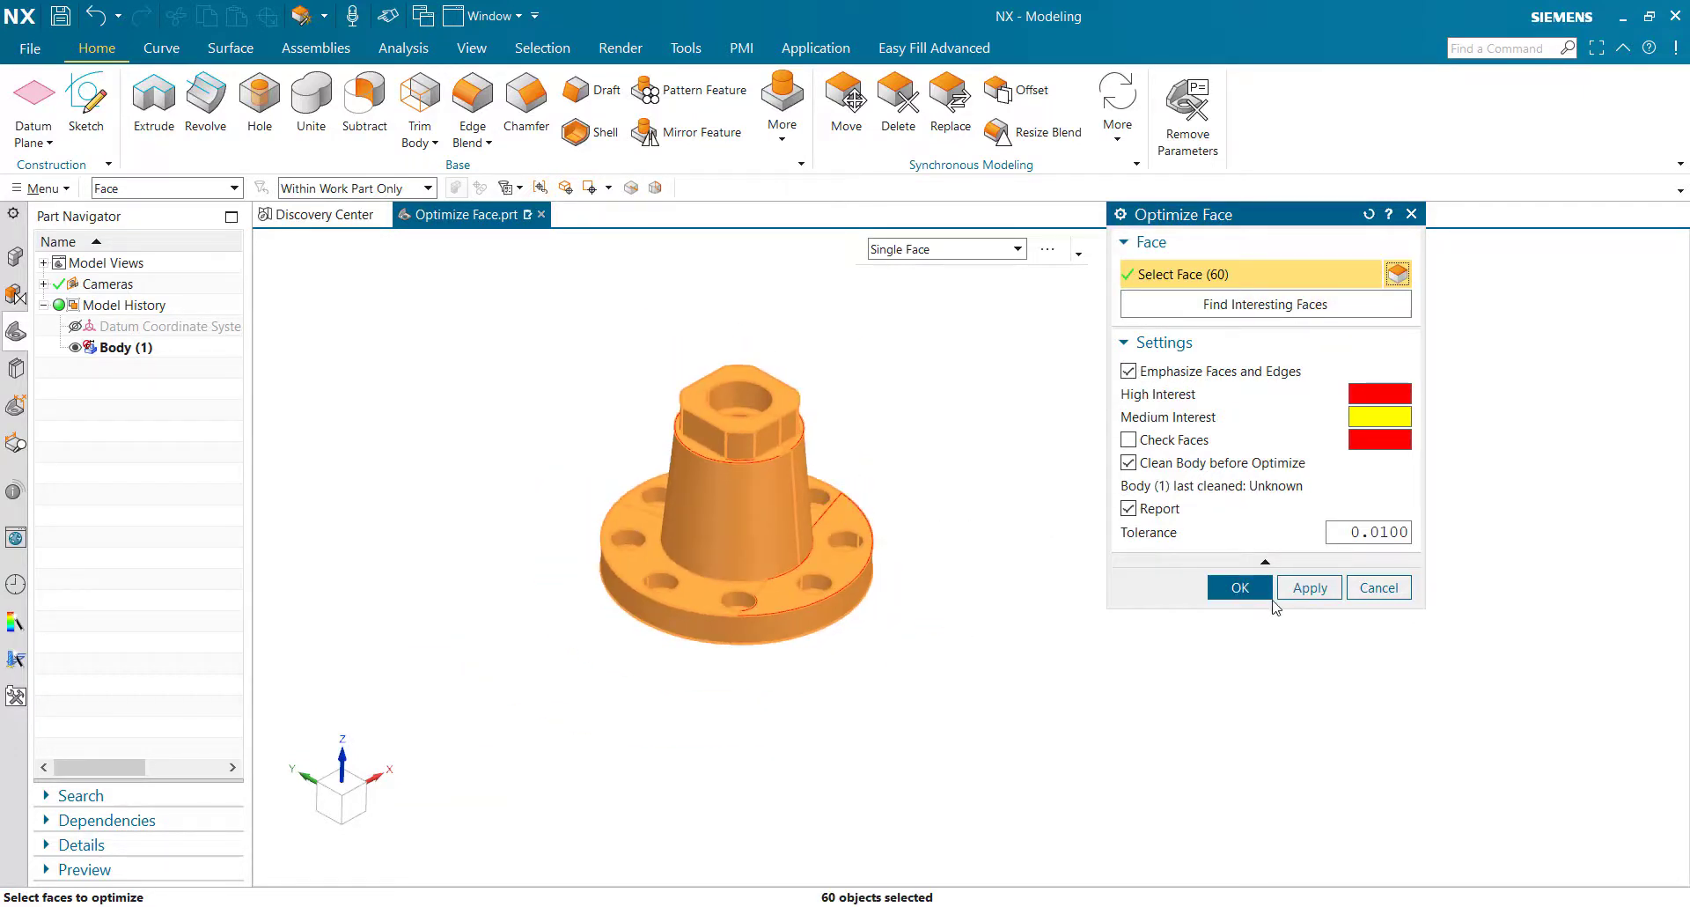
pyautogui.click(1239, 587)
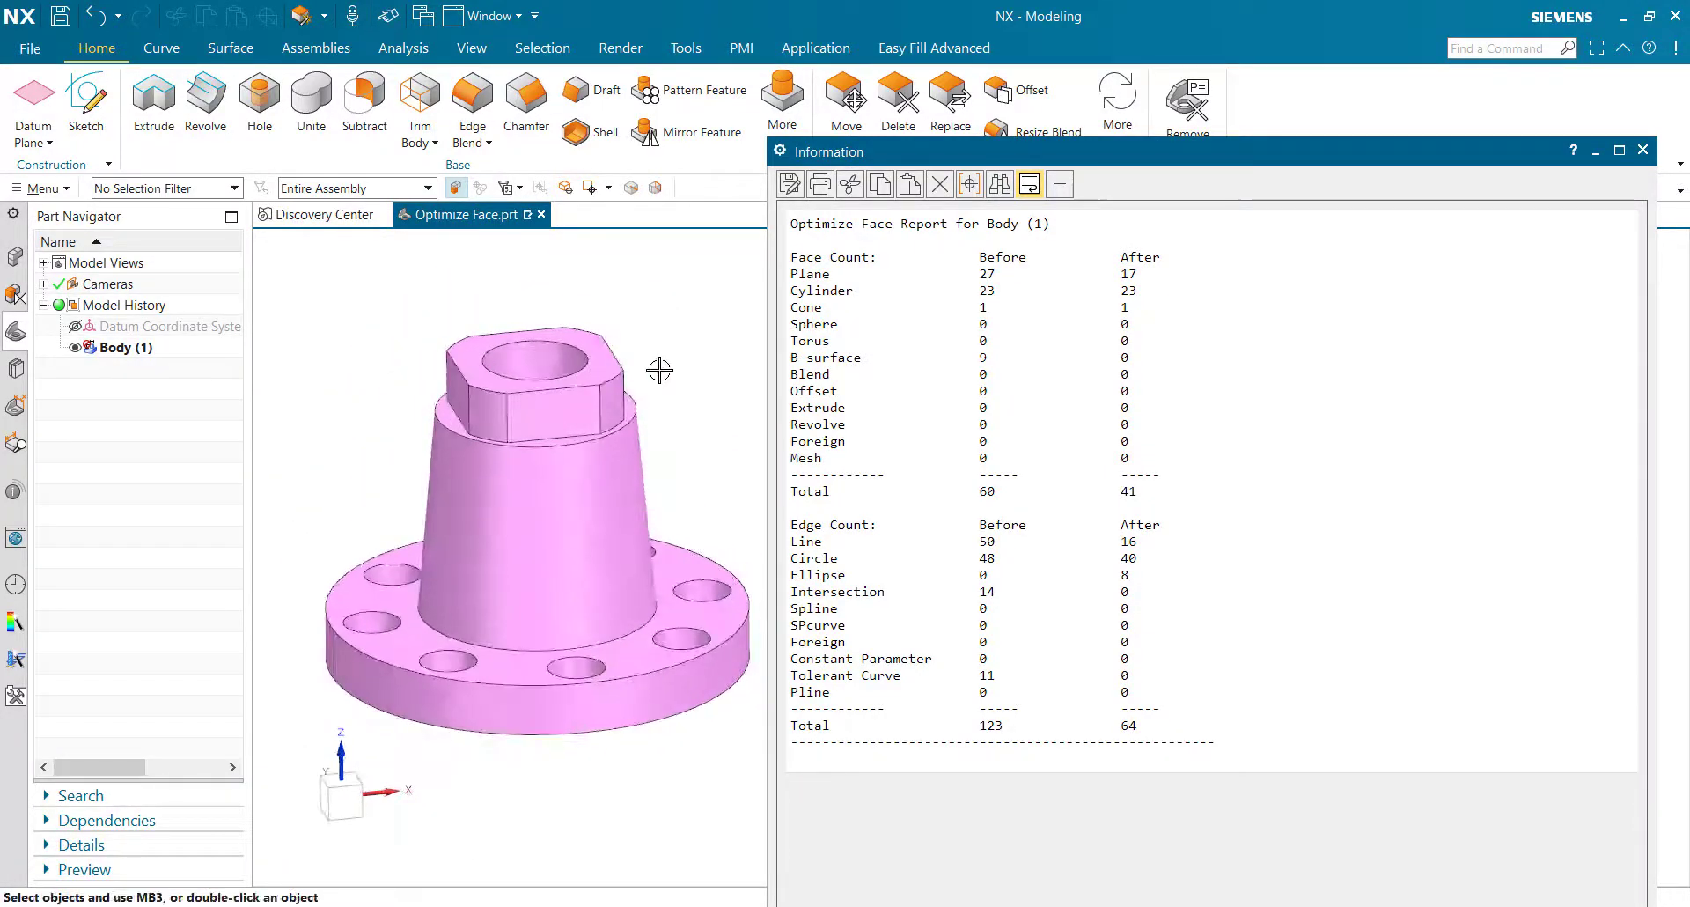
# Orbit the cleaned flange to inspect its merged faces, then return to an angled view.
pyautogui.moveTo(658, 369); pyautogui.dragTo(679, 479)
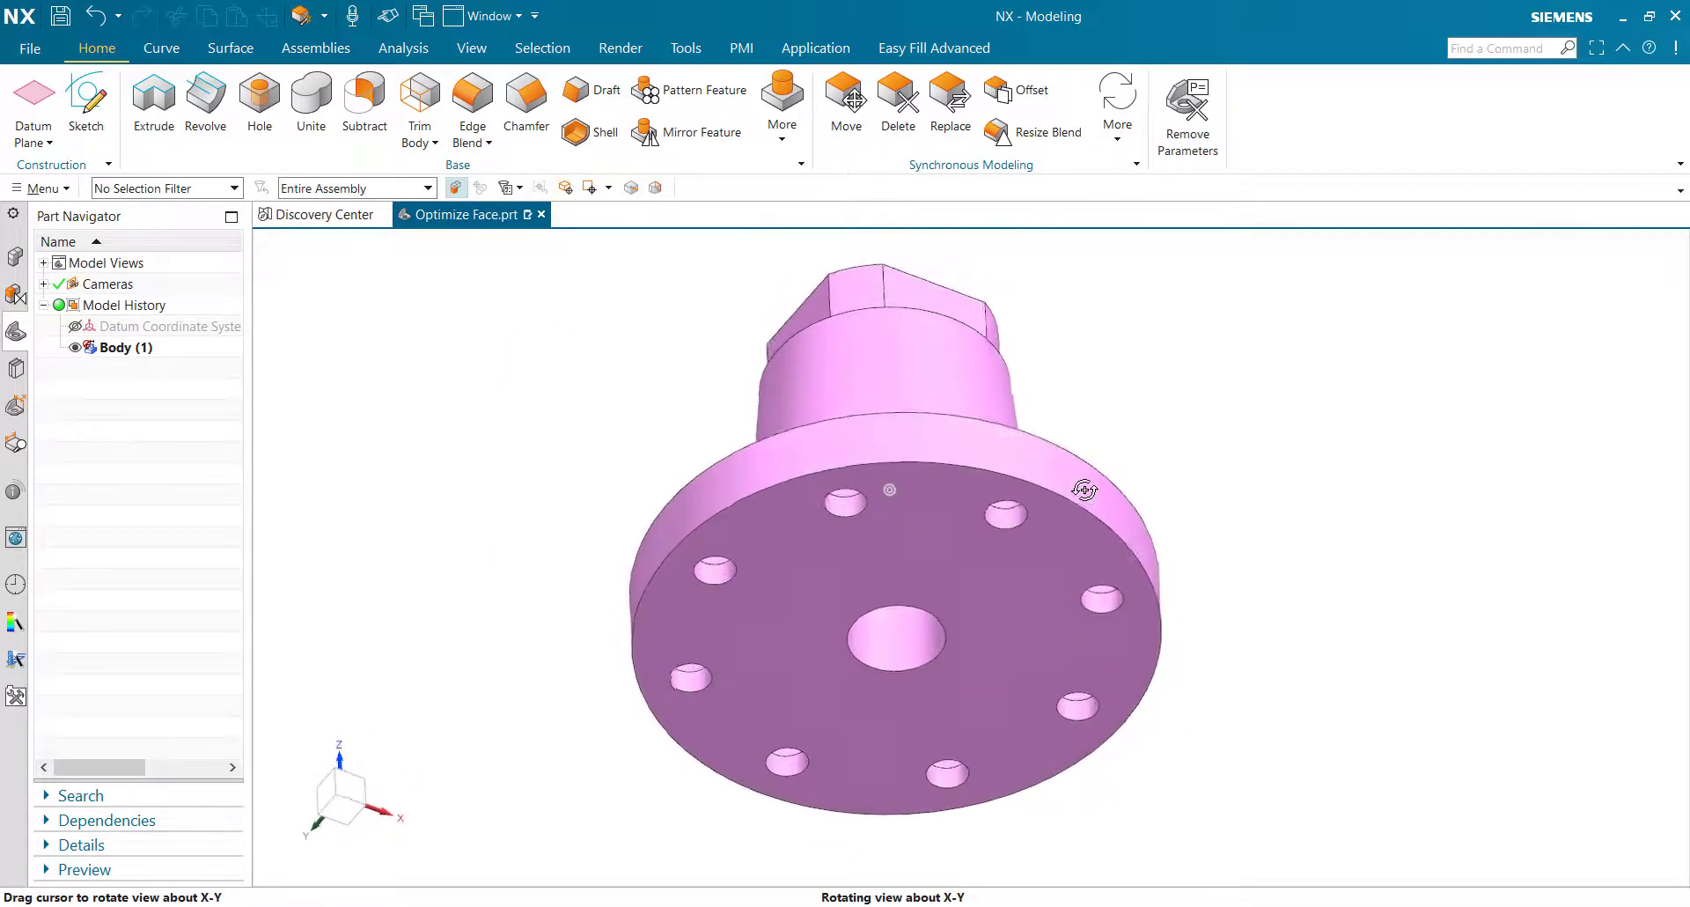
pyautogui.moveTo(1084, 488); pyautogui.dragTo(1127, 573)
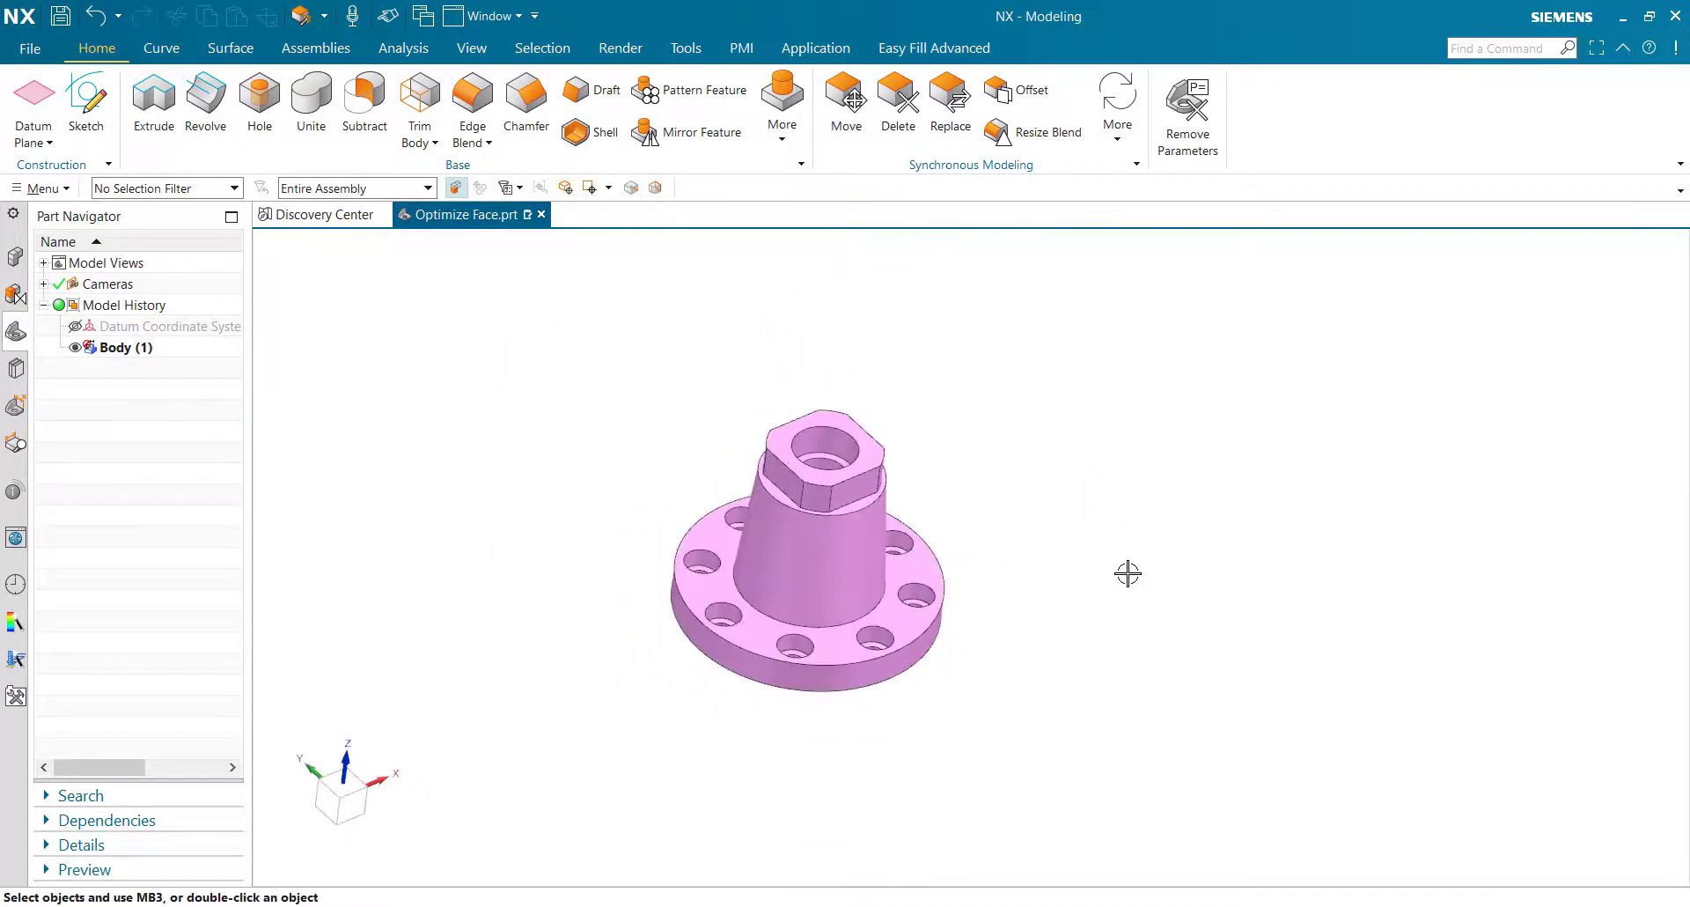